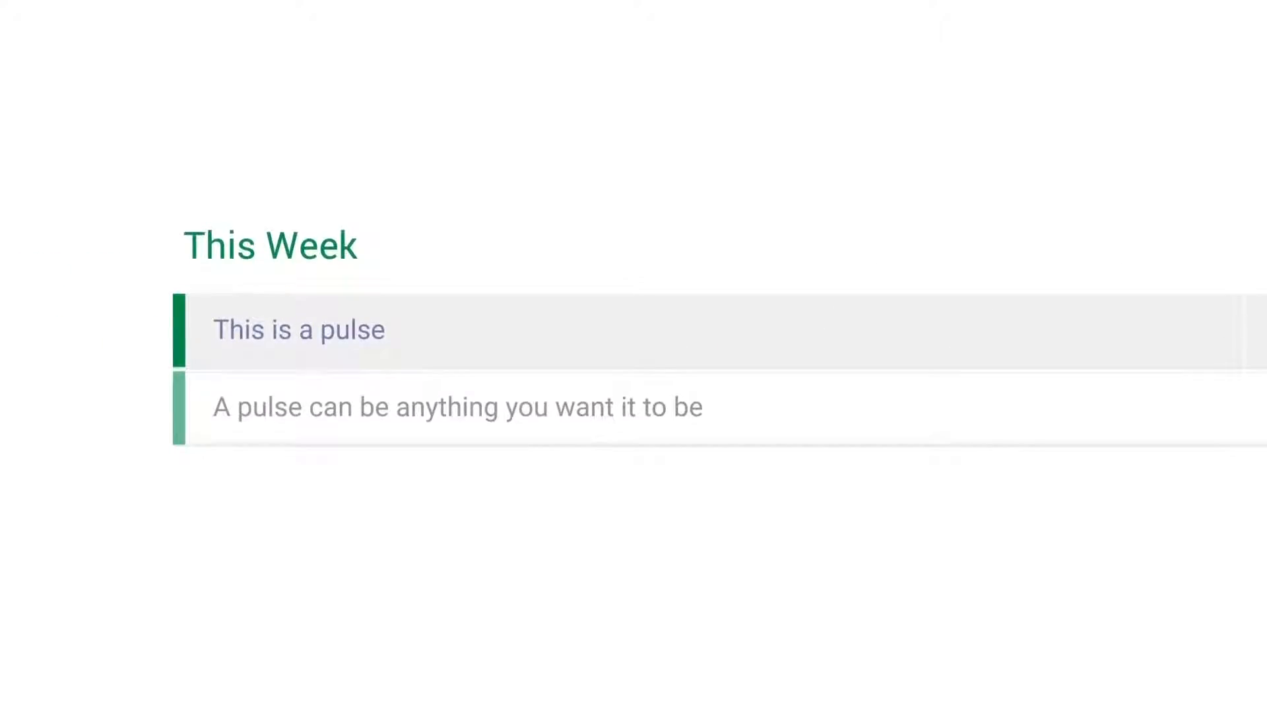
# - Assign a team member as owner of the Best Practices blog row
pyautogui.click(645, 251)
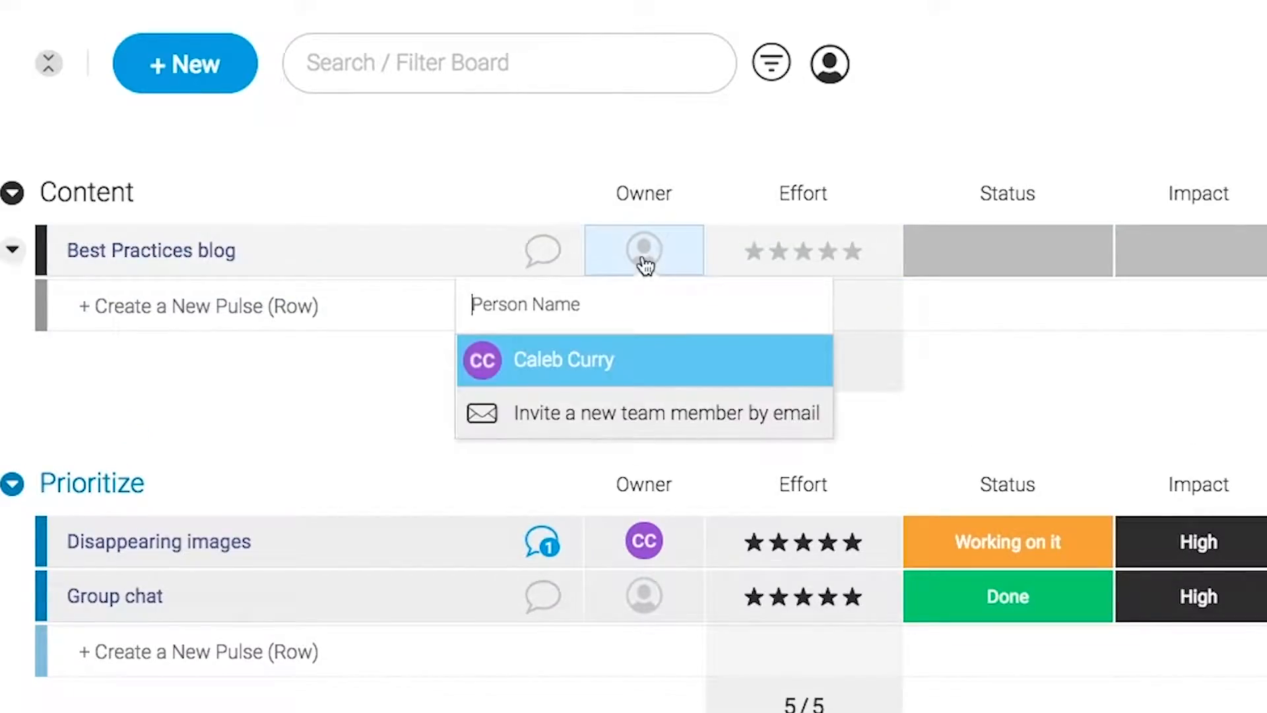
pyautogui.click(563, 360)
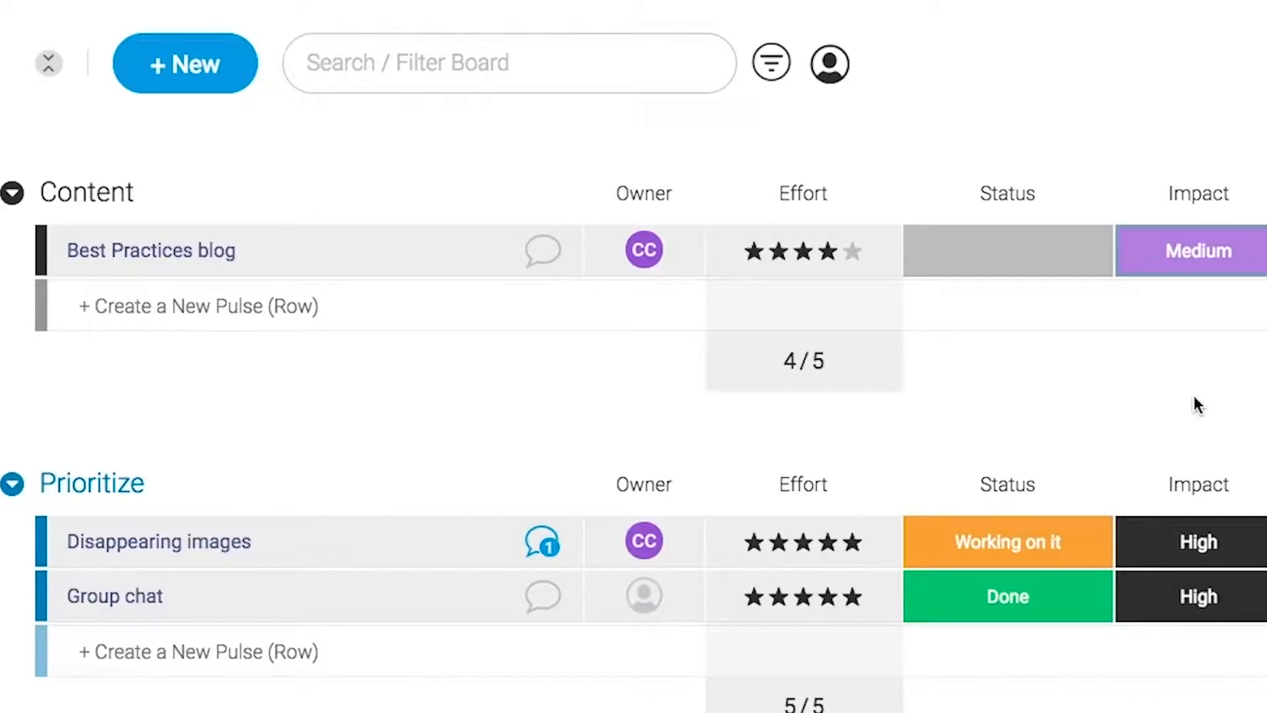
pyautogui.scroll(-3)
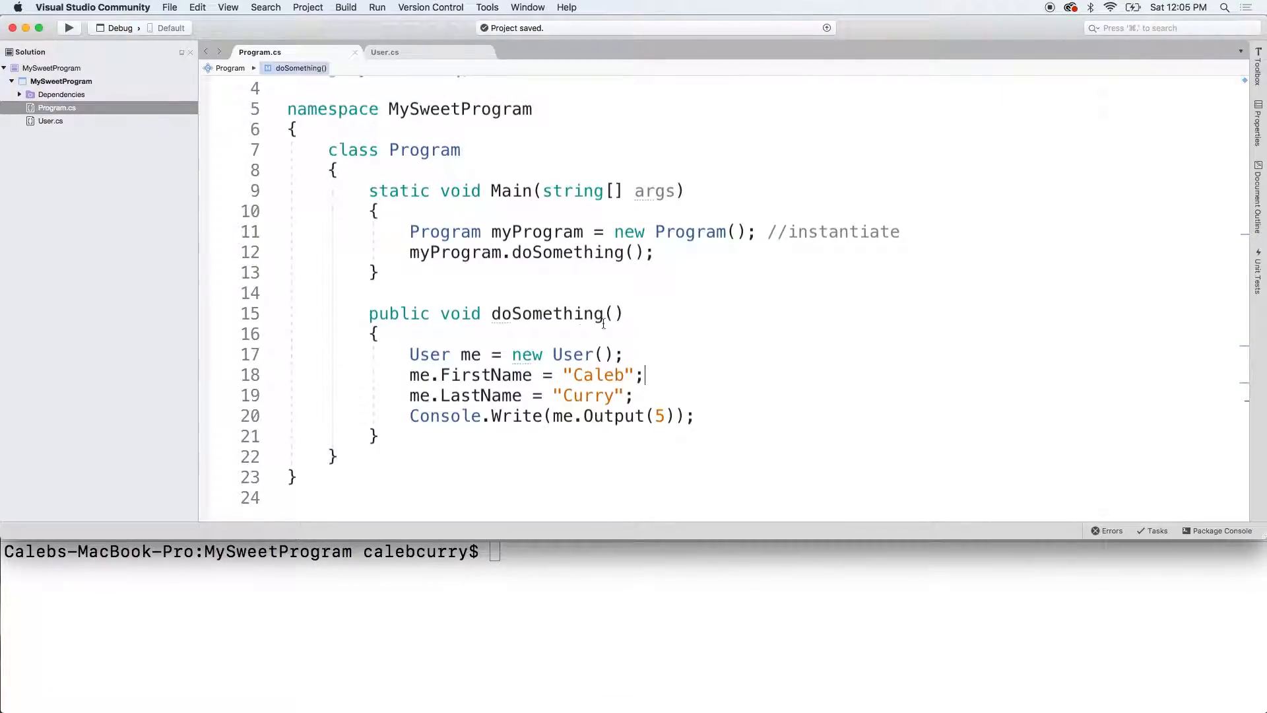
pyautogui.moveTo(622, 360)
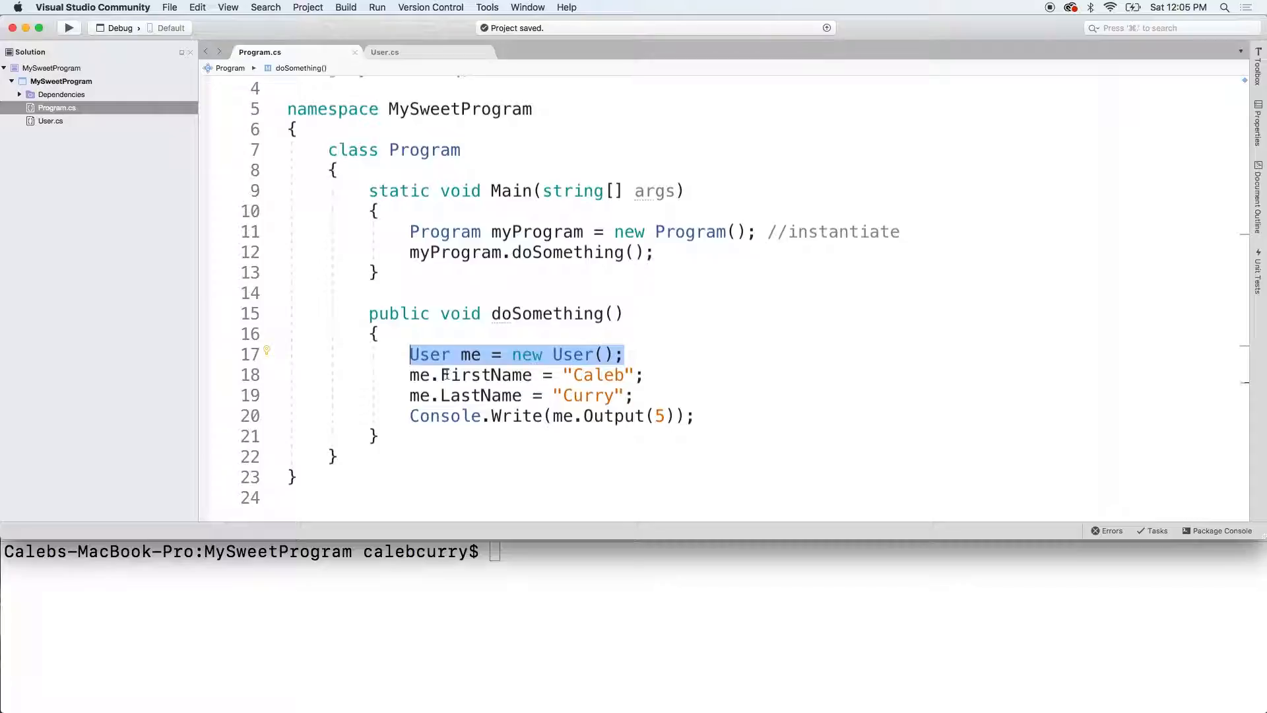
pyautogui.doubleClick(485, 375)
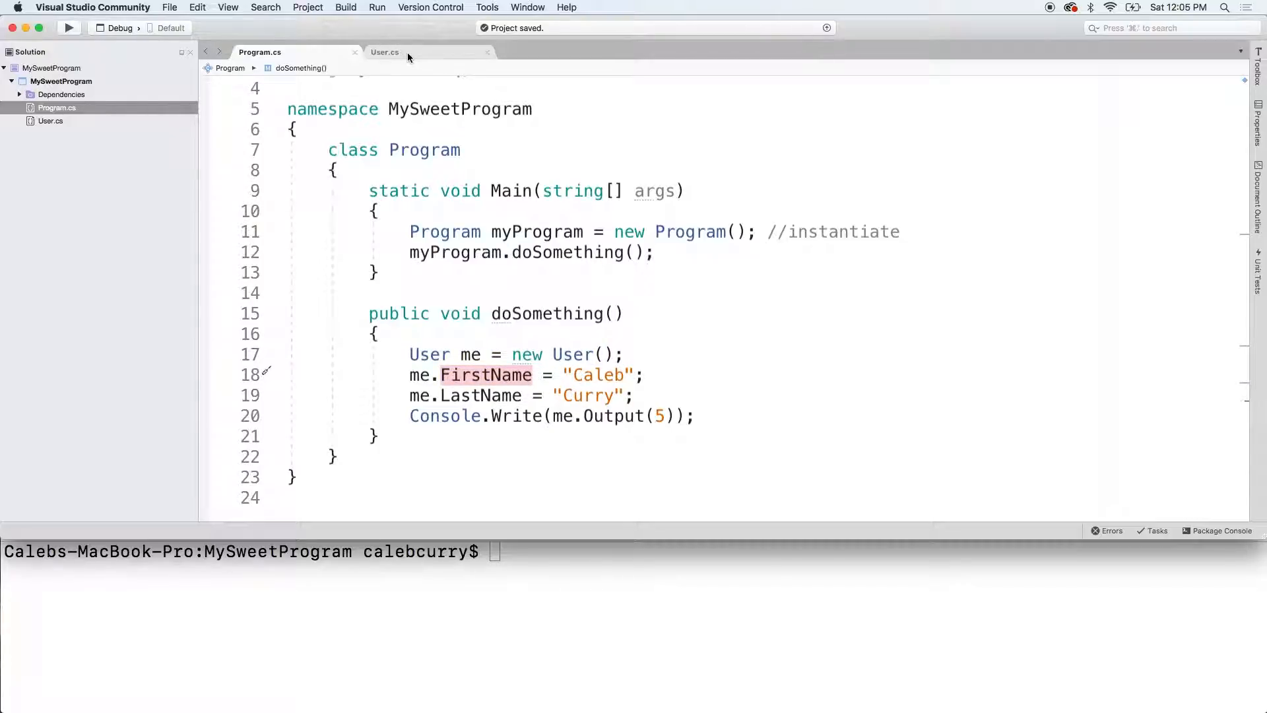
# - Open User.cs and start replacing FirstName's { get; set; } with a braced get block
pyautogui.click(385, 51)
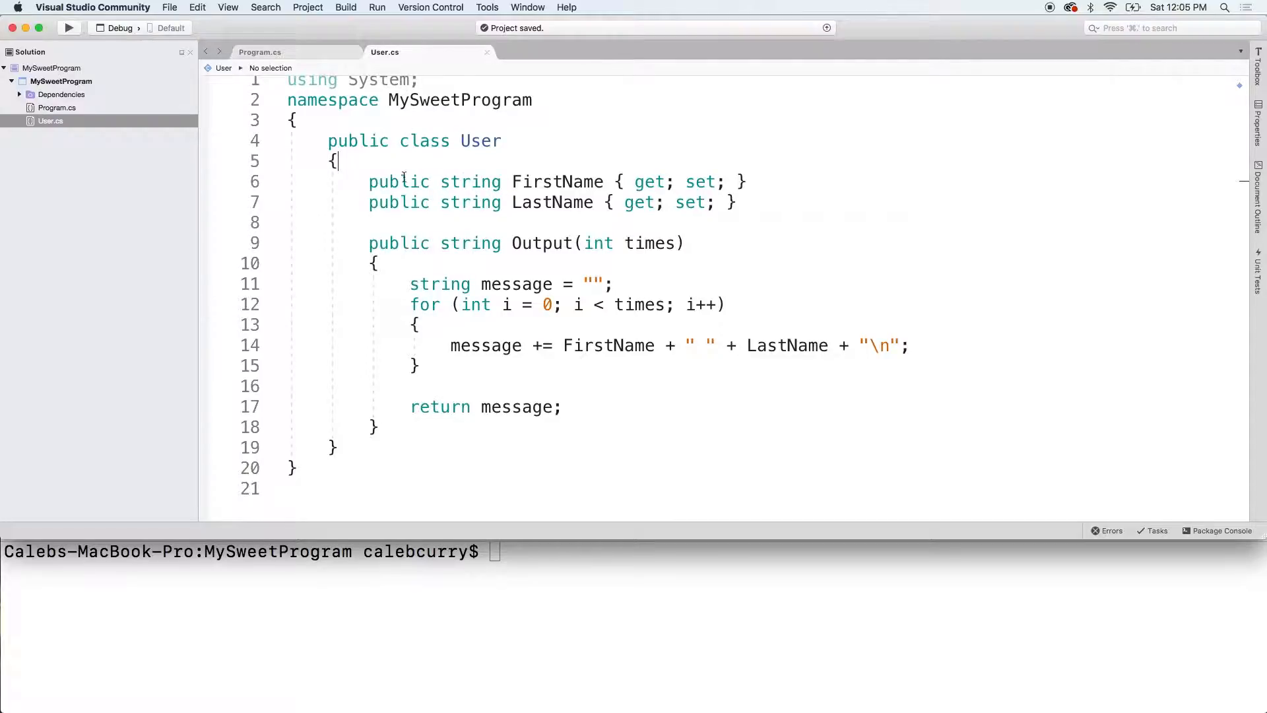
pyautogui.moveTo(556, 211)
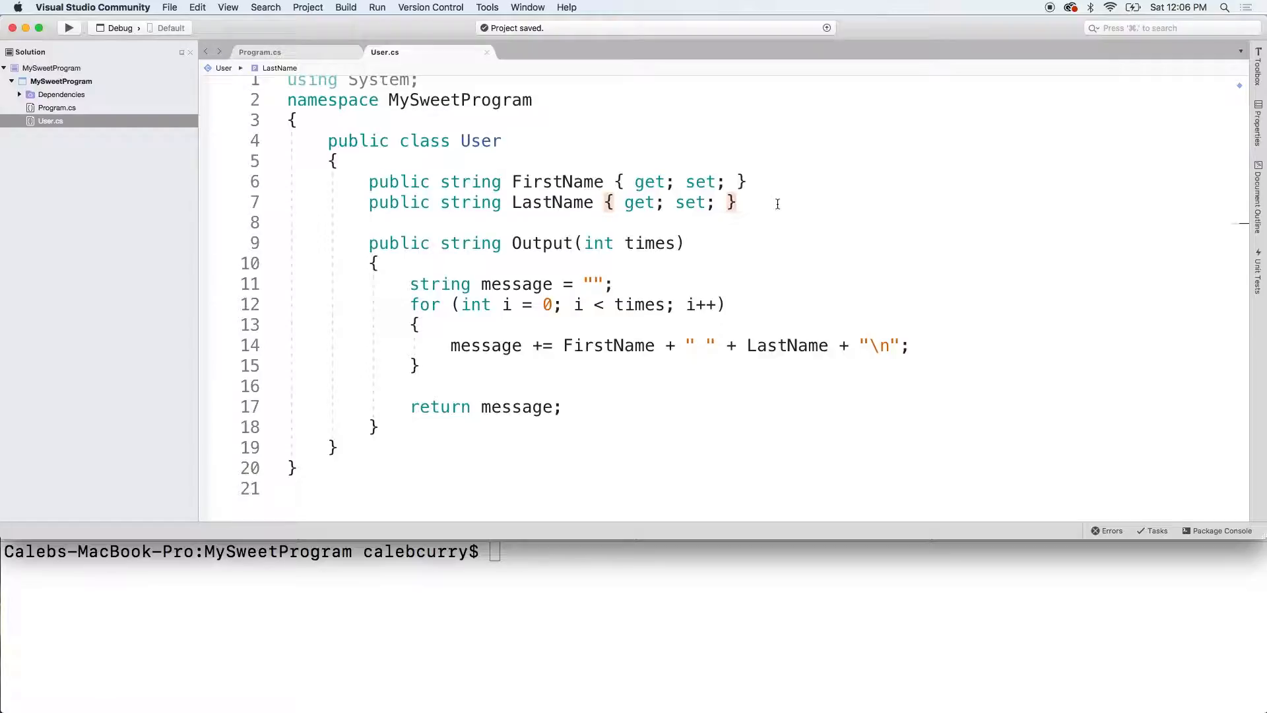
pyautogui.moveTo(586, 132)
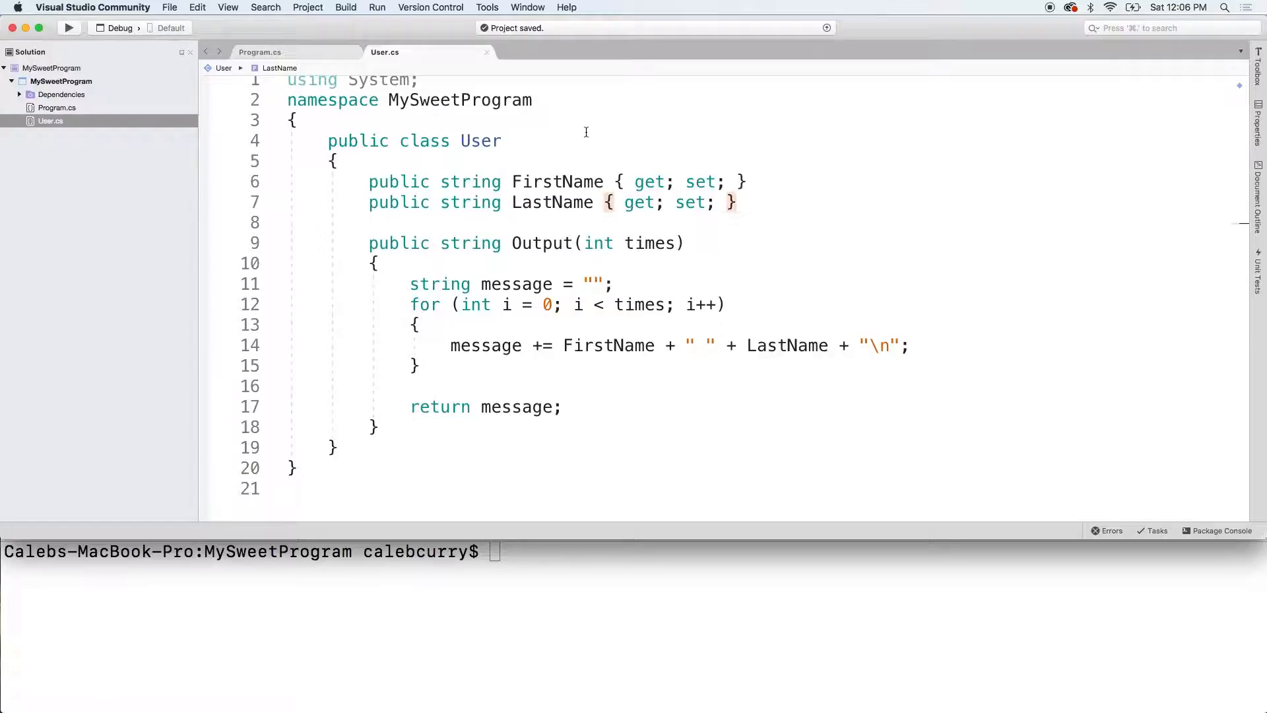
pyautogui.doubleClick(701, 181)
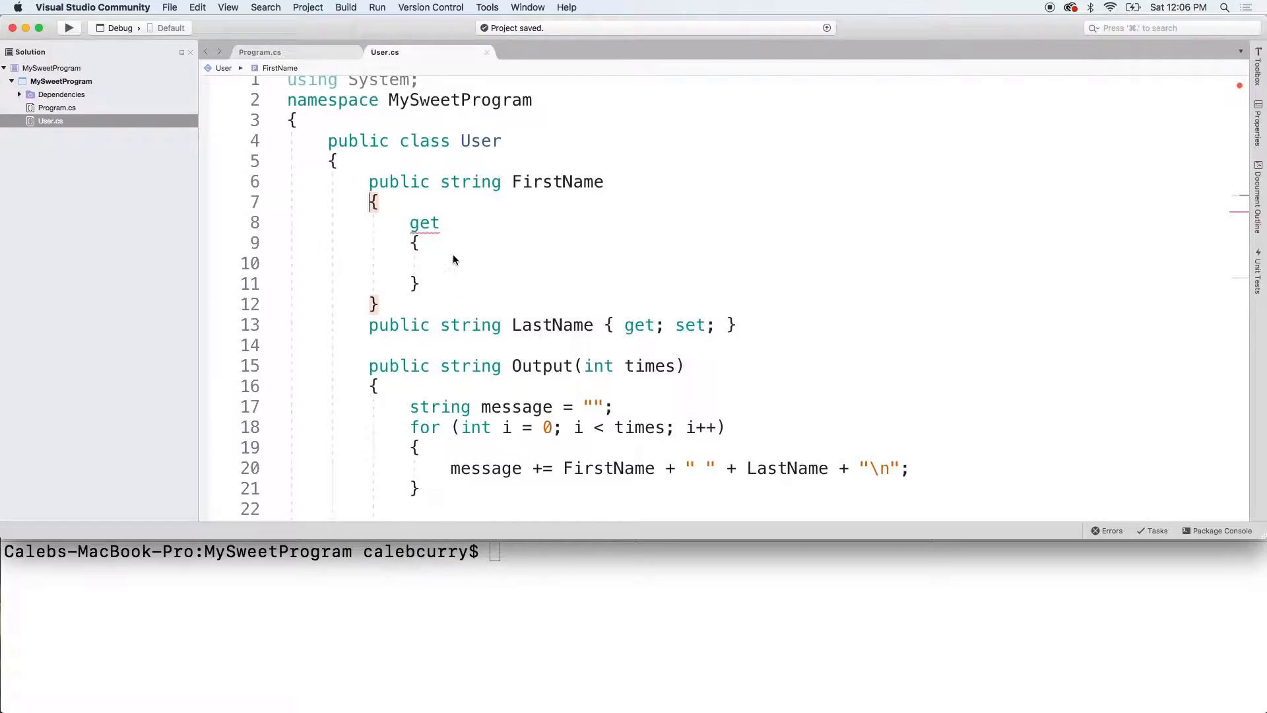
pyautogui.moveTo(464, 257)
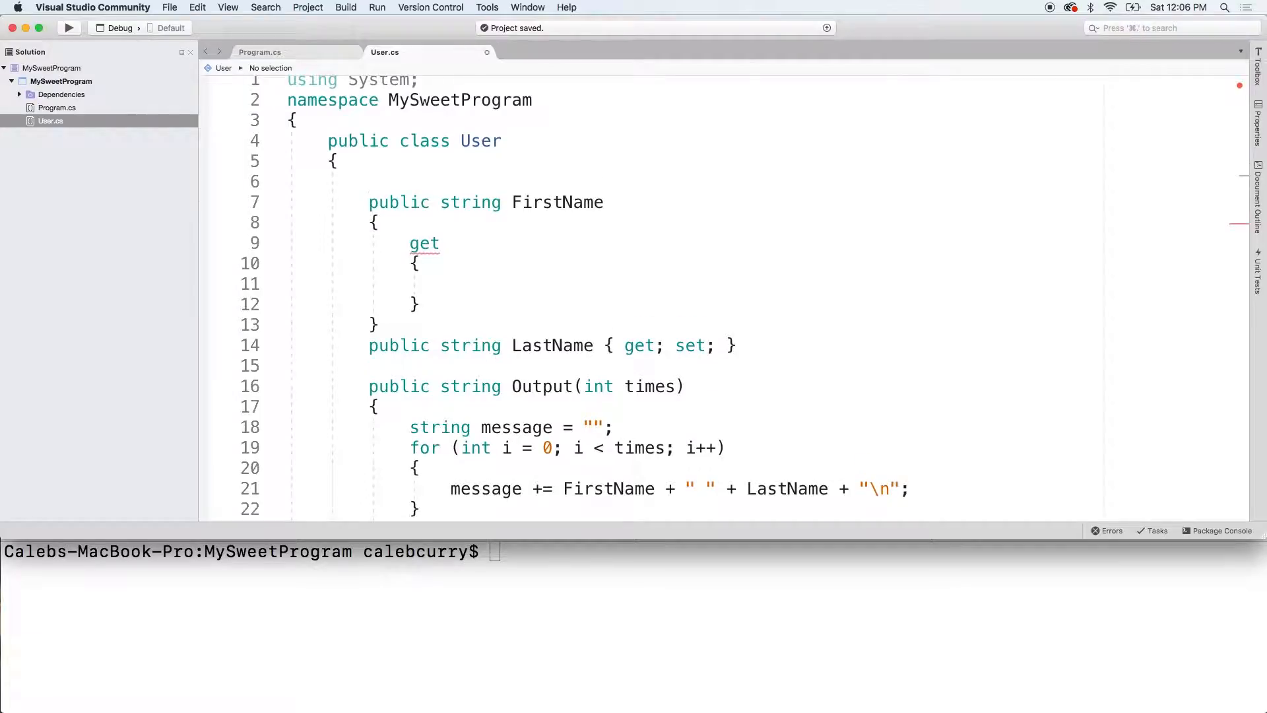
# - Declare string _firstName, return it from the FirstName getter, and retype set; in LastName
pyautogui.write('string')
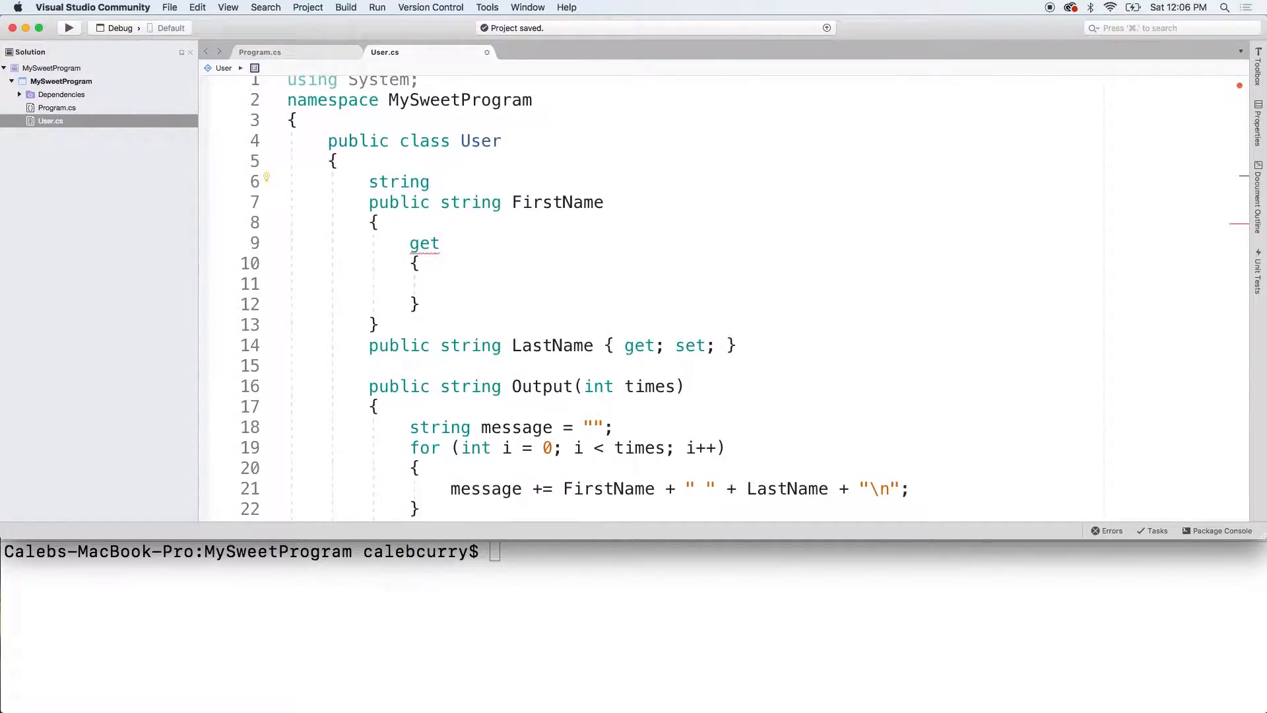
pyautogui.write('_firstName;')
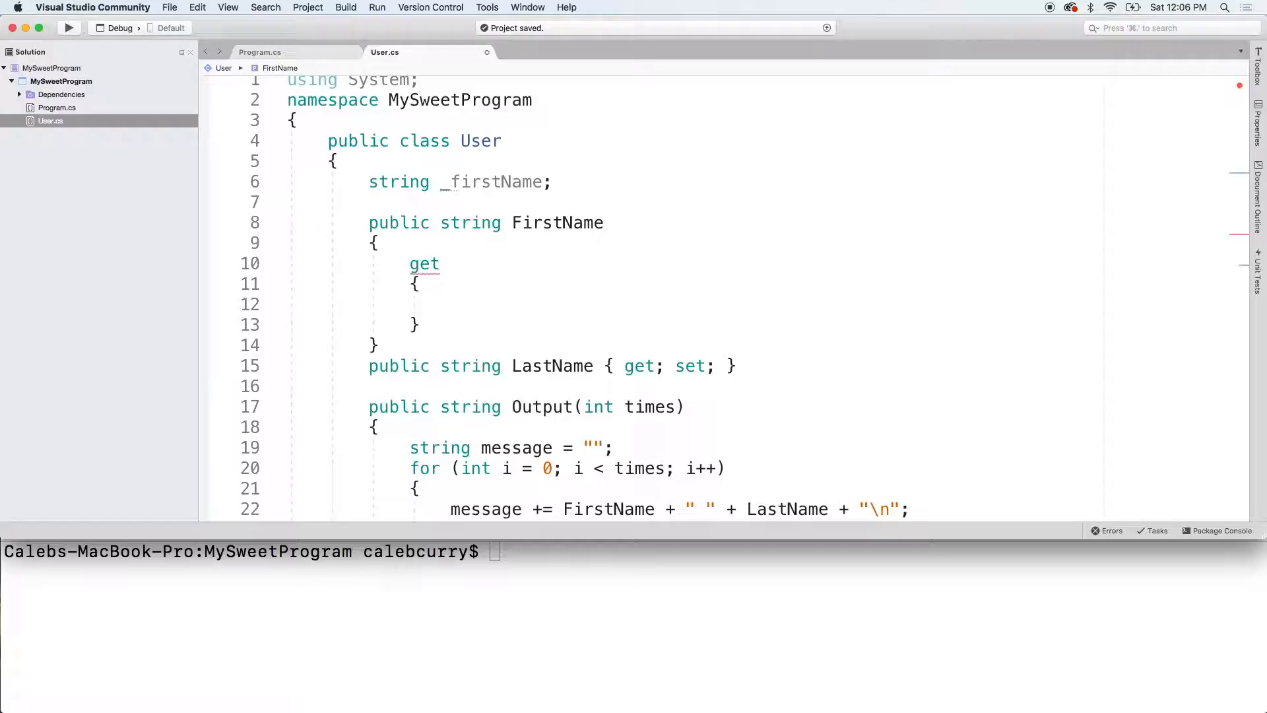
pyautogui.write('return _firstName;')
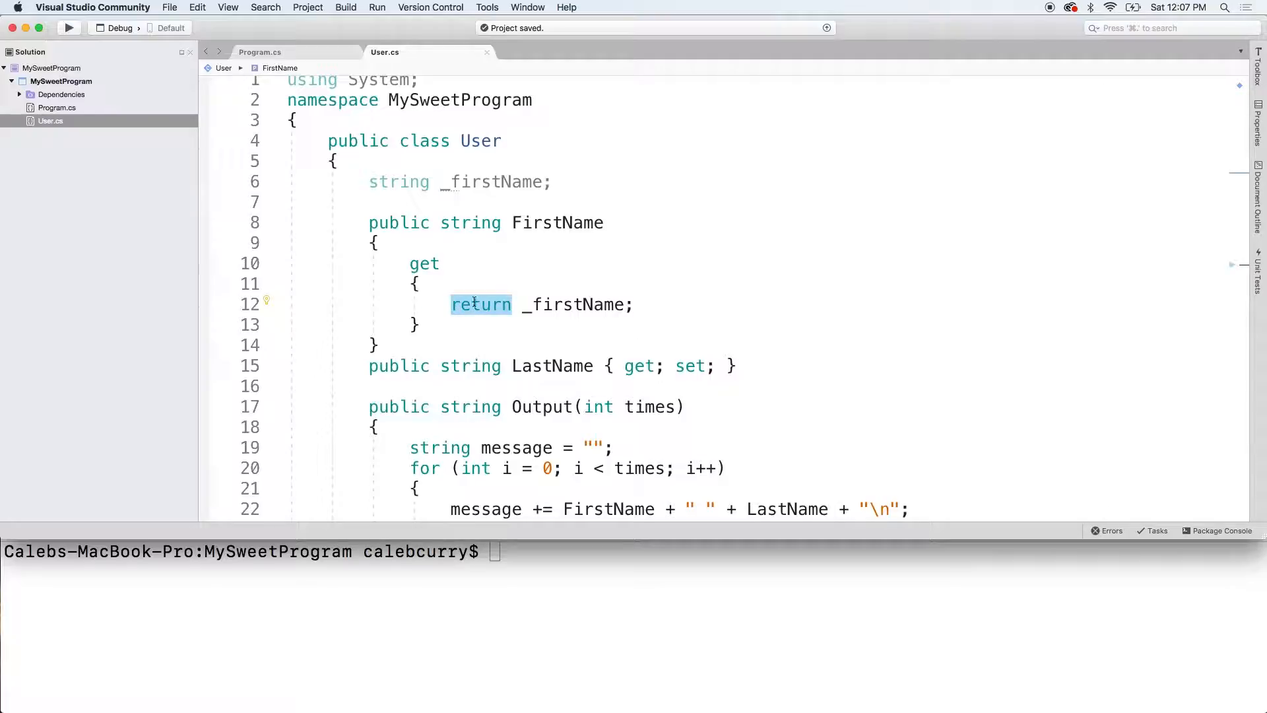
pyautogui.moveTo(694, 302)
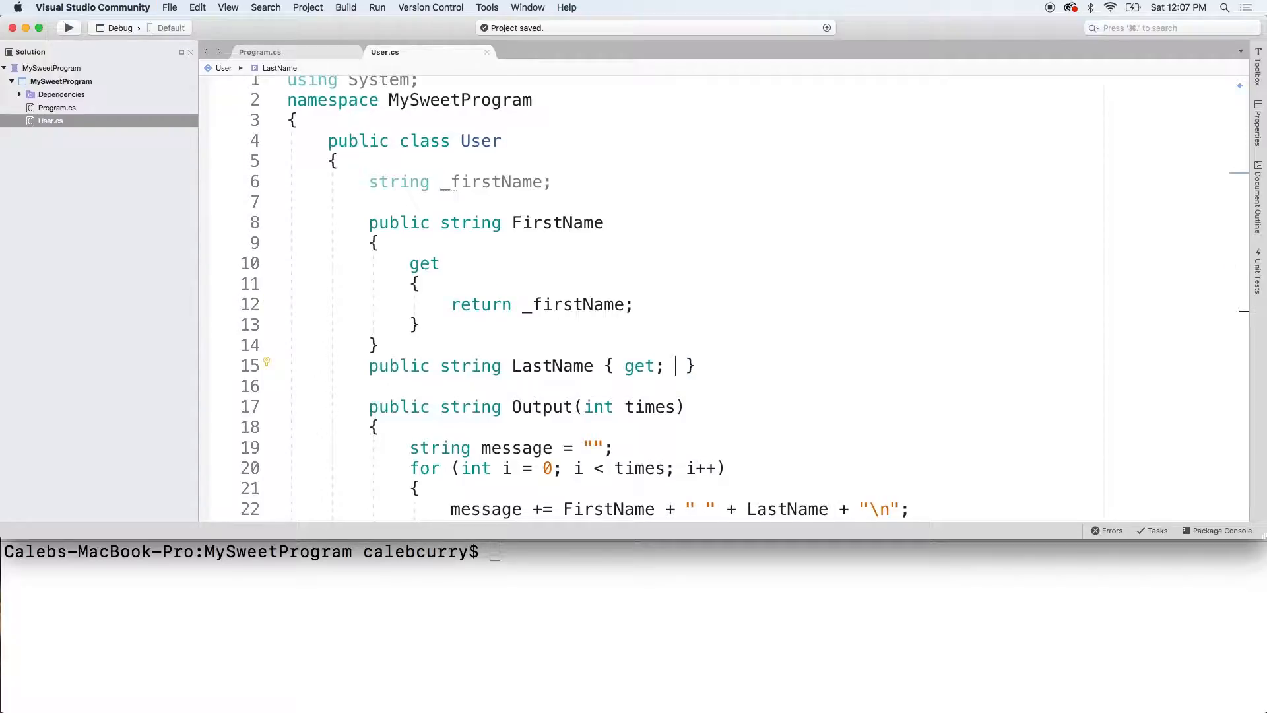
pyautogui.write('set;')
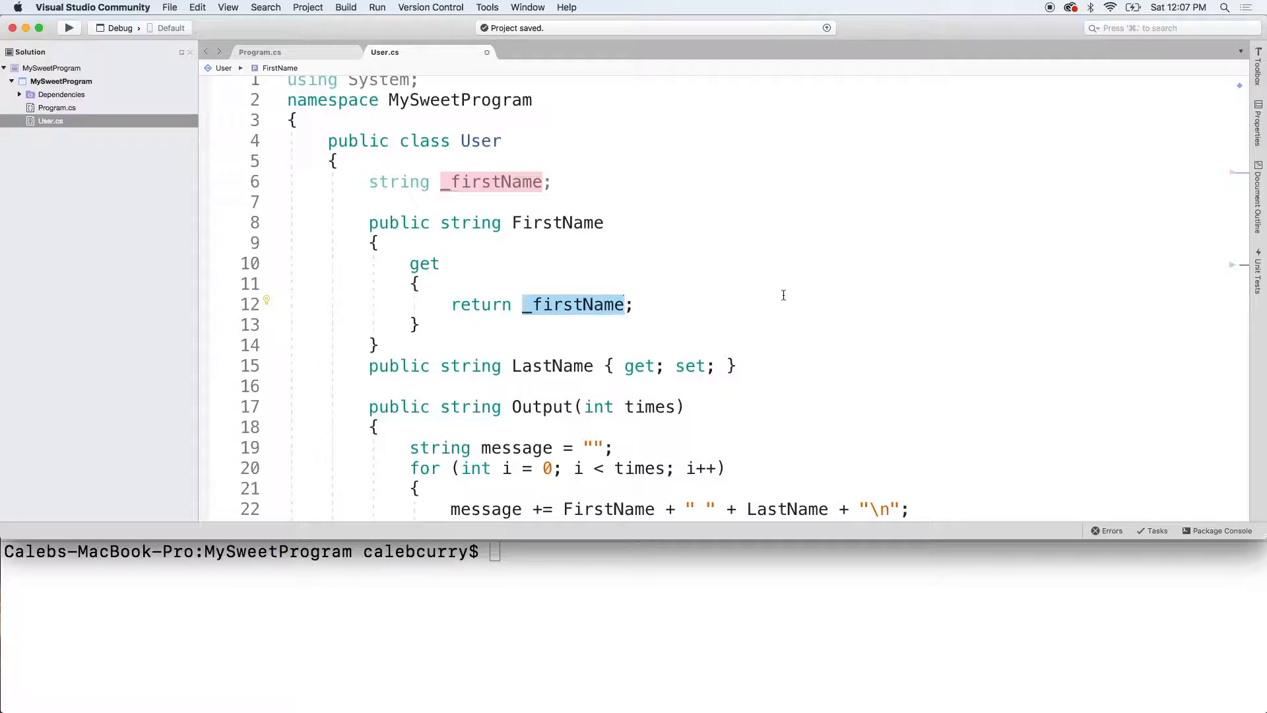
# - Append .ToLower() to _firstName in the FirstName getter's return statement
pyautogui.write('.')
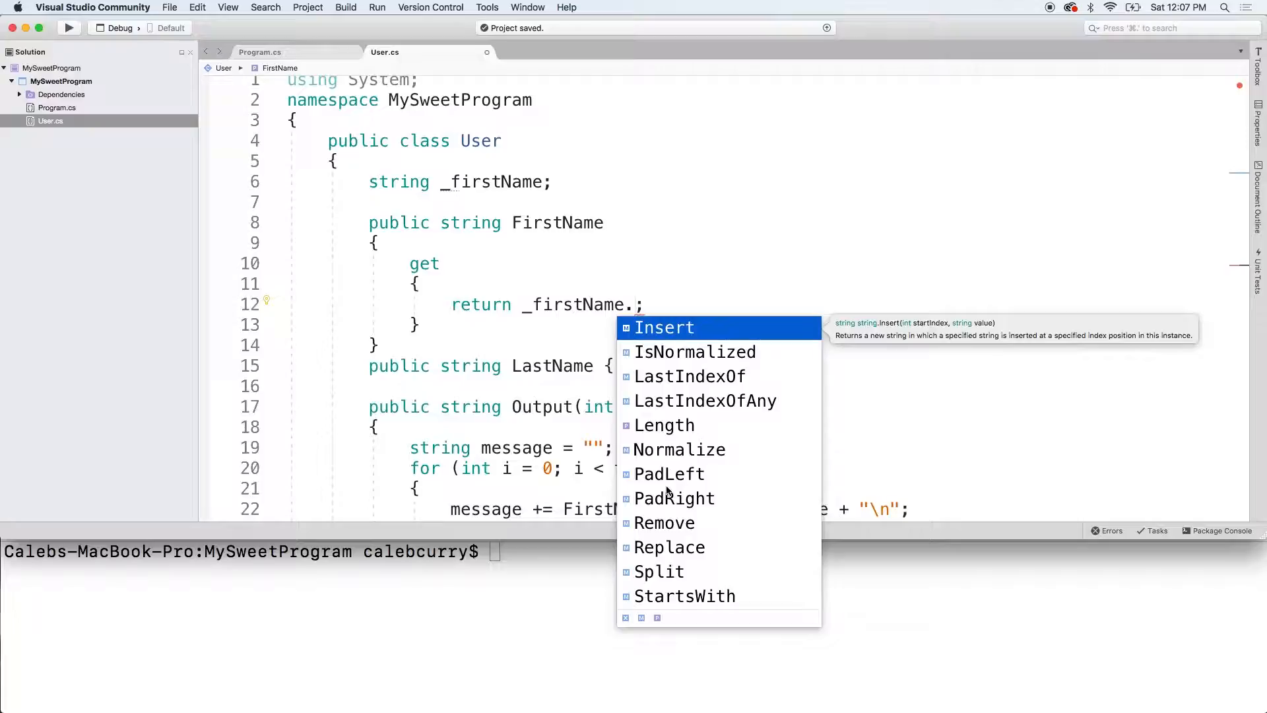
pyautogui.write('to')
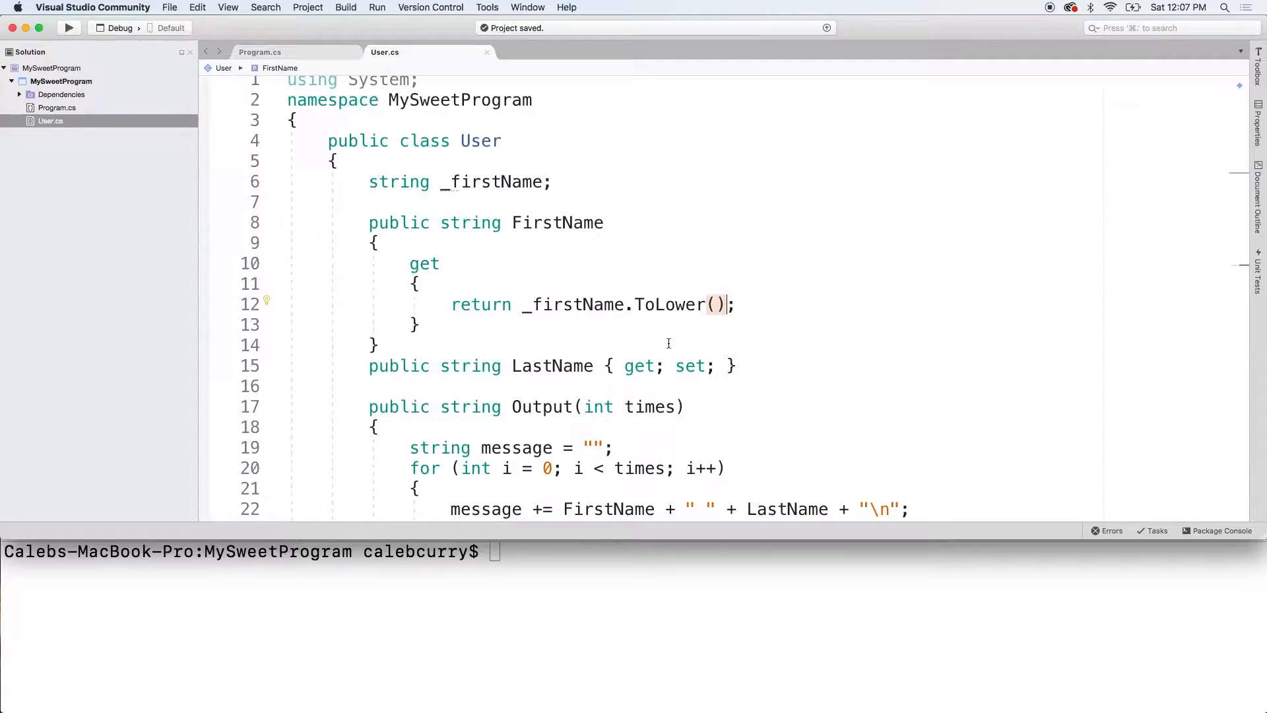
pyautogui.moveTo(671, 305)
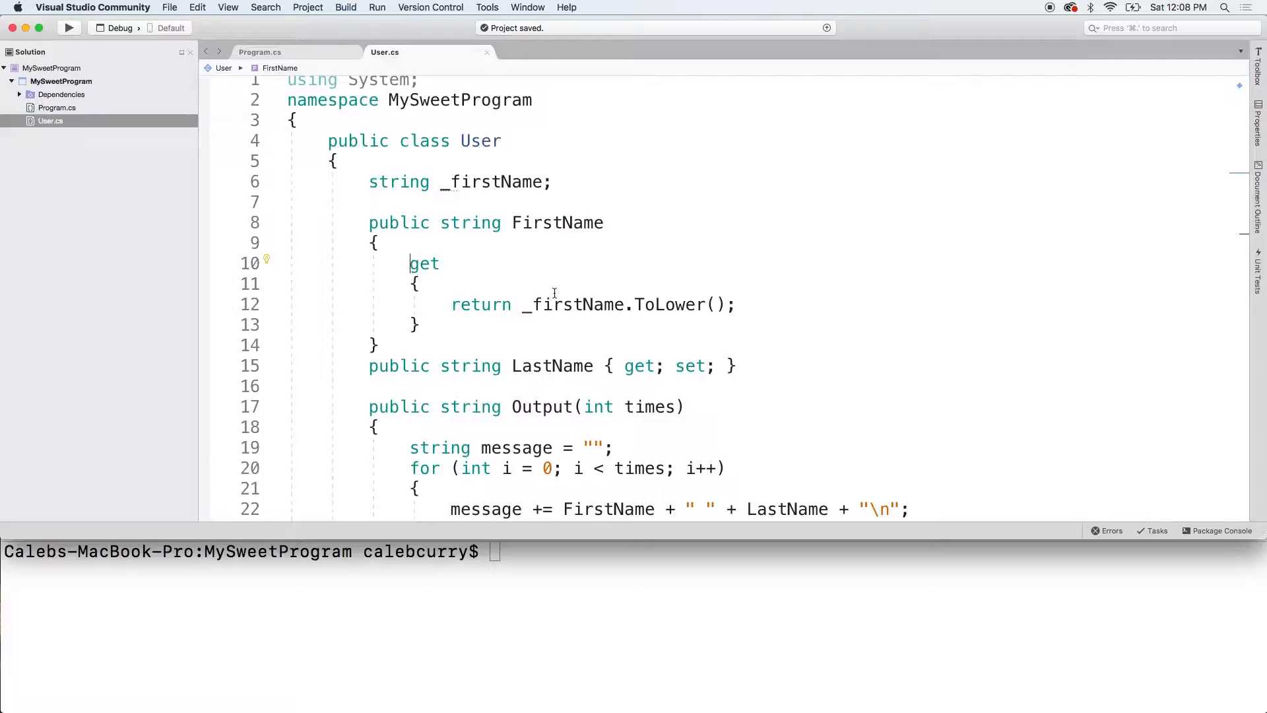
# - Give the string _firstName field in User.cs the initial value "CALEB"
pyautogui.write('= ""')
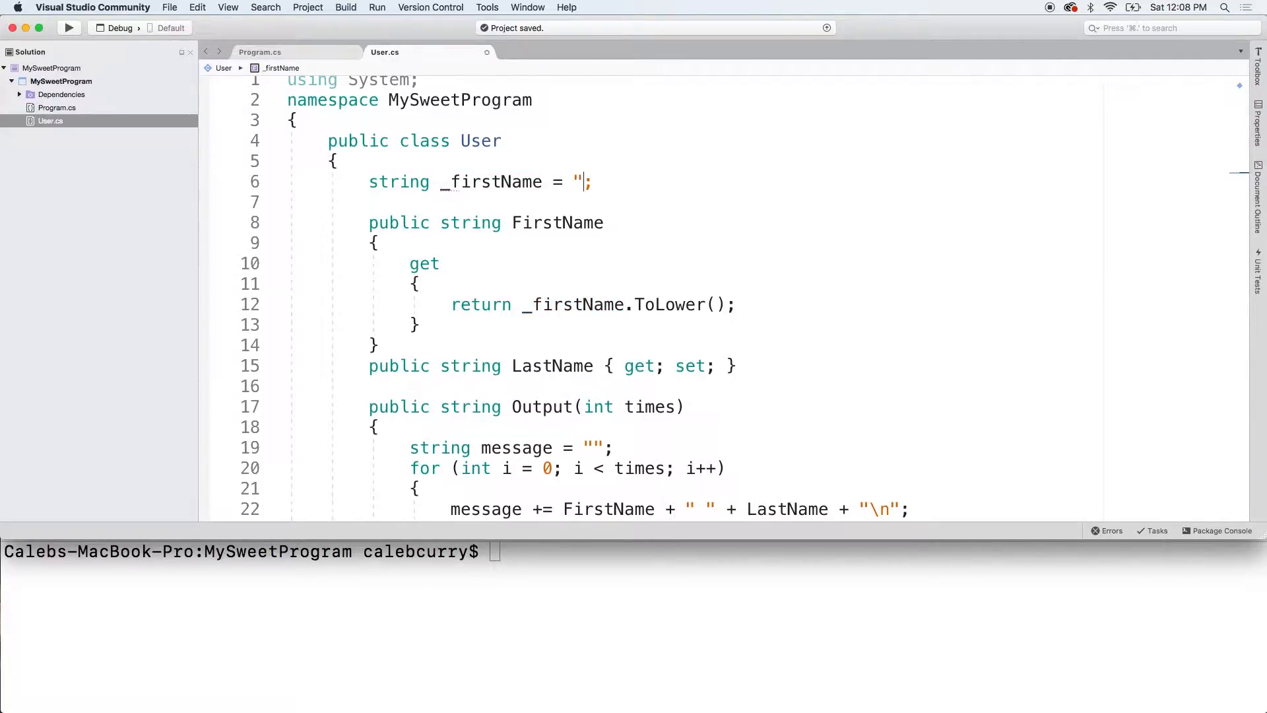
pyautogui.write('Caleb"')
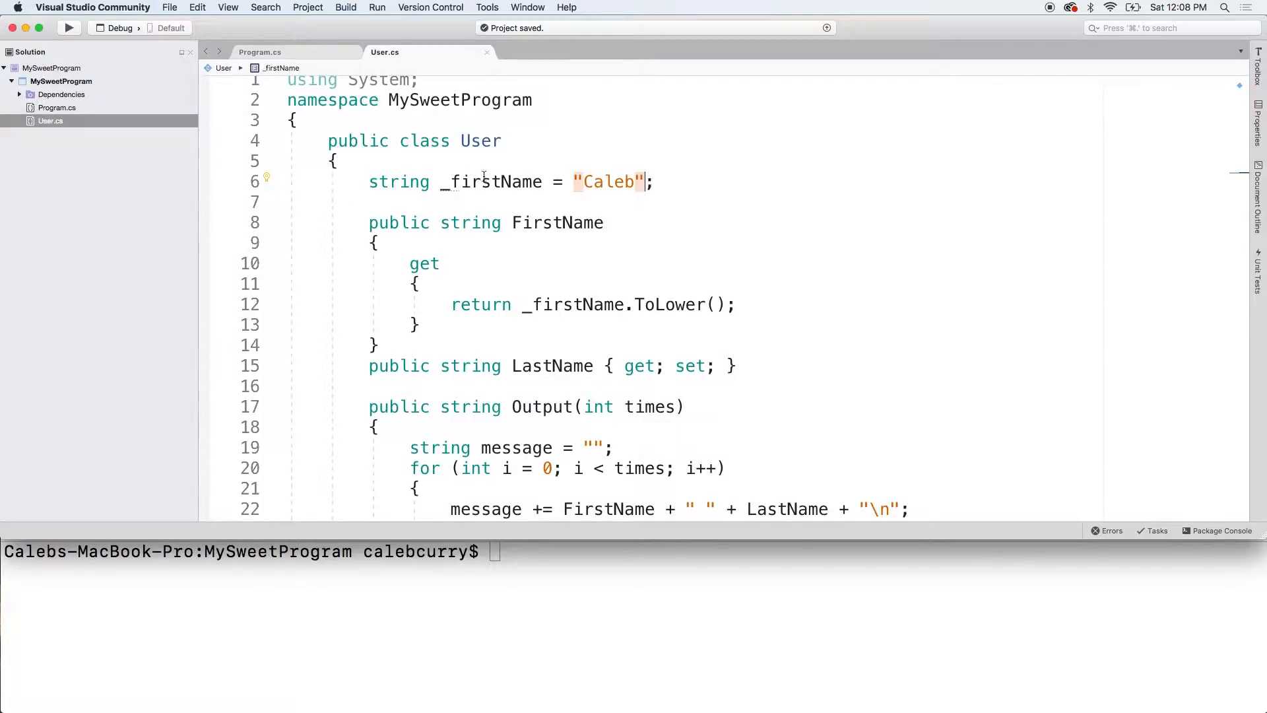
pyautogui.write('CA')
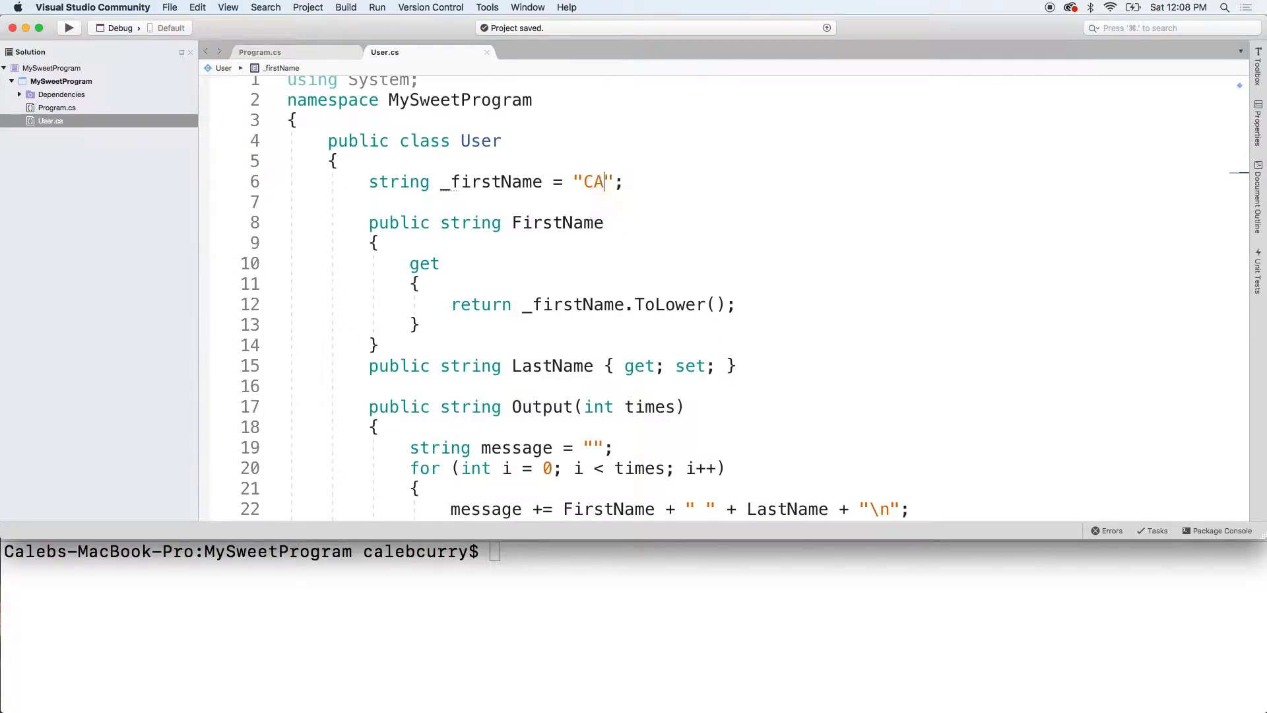
pyautogui.write('LEB')
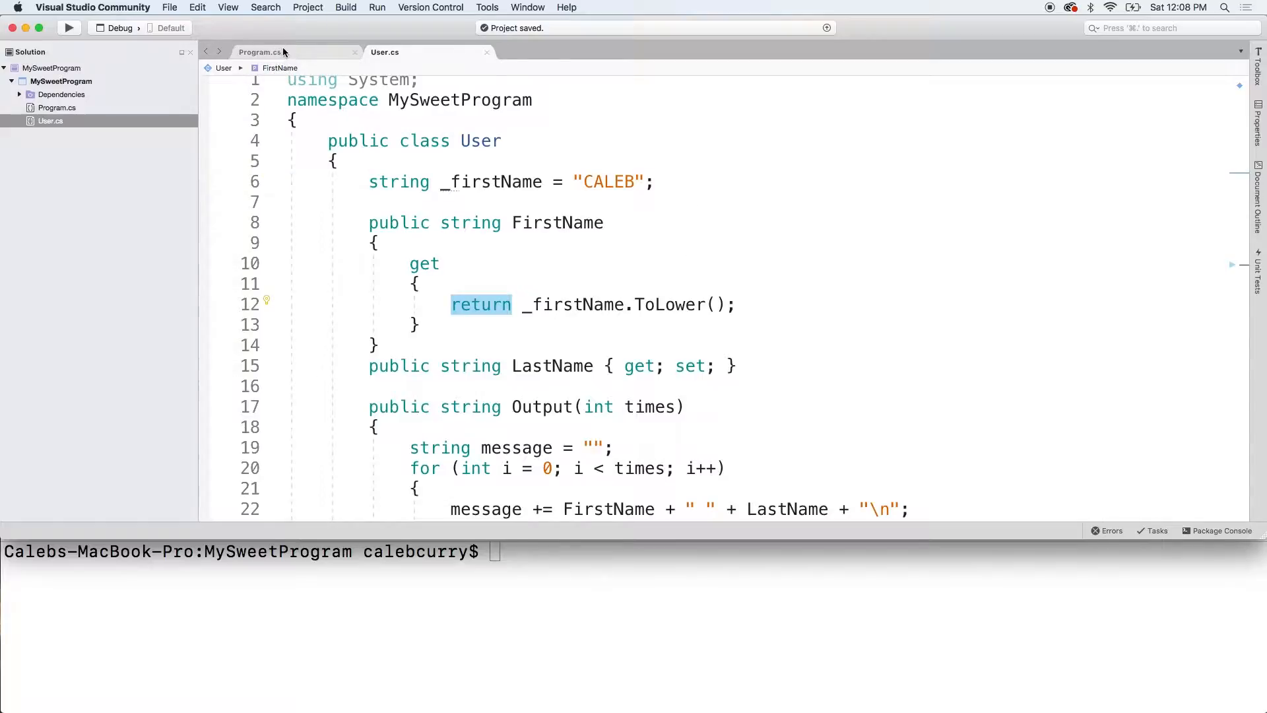
# - Check User.cs against Program.cs and delete the me.FirstName = "Caleb"; line
pyautogui.click(260, 52)
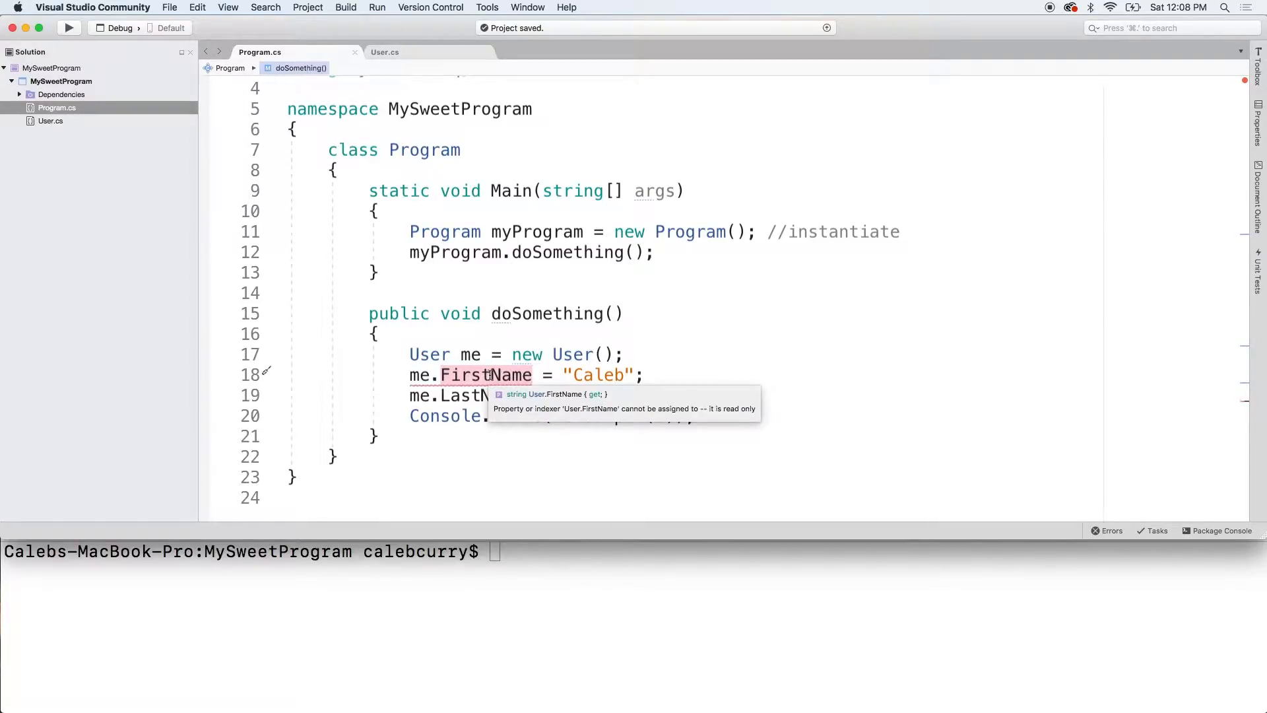
pyautogui.moveTo(609, 418)
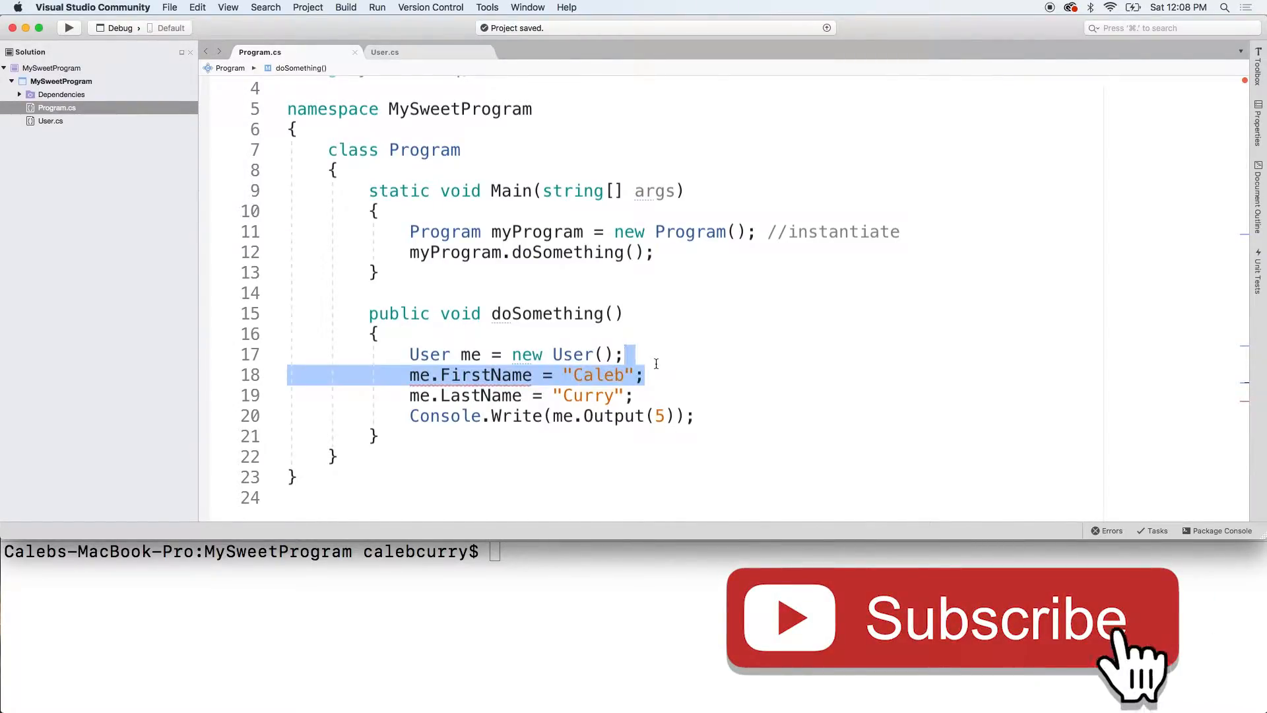
pyautogui.click(384, 51)
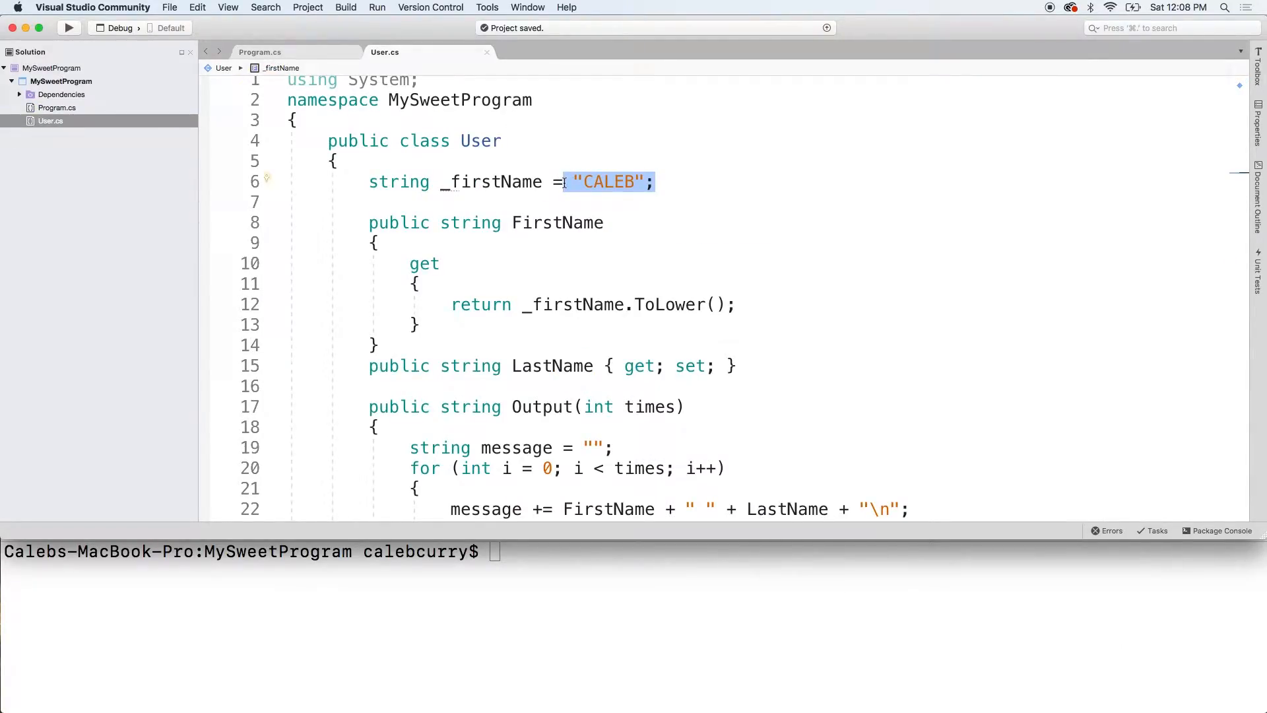
pyautogui.click(259, 52)
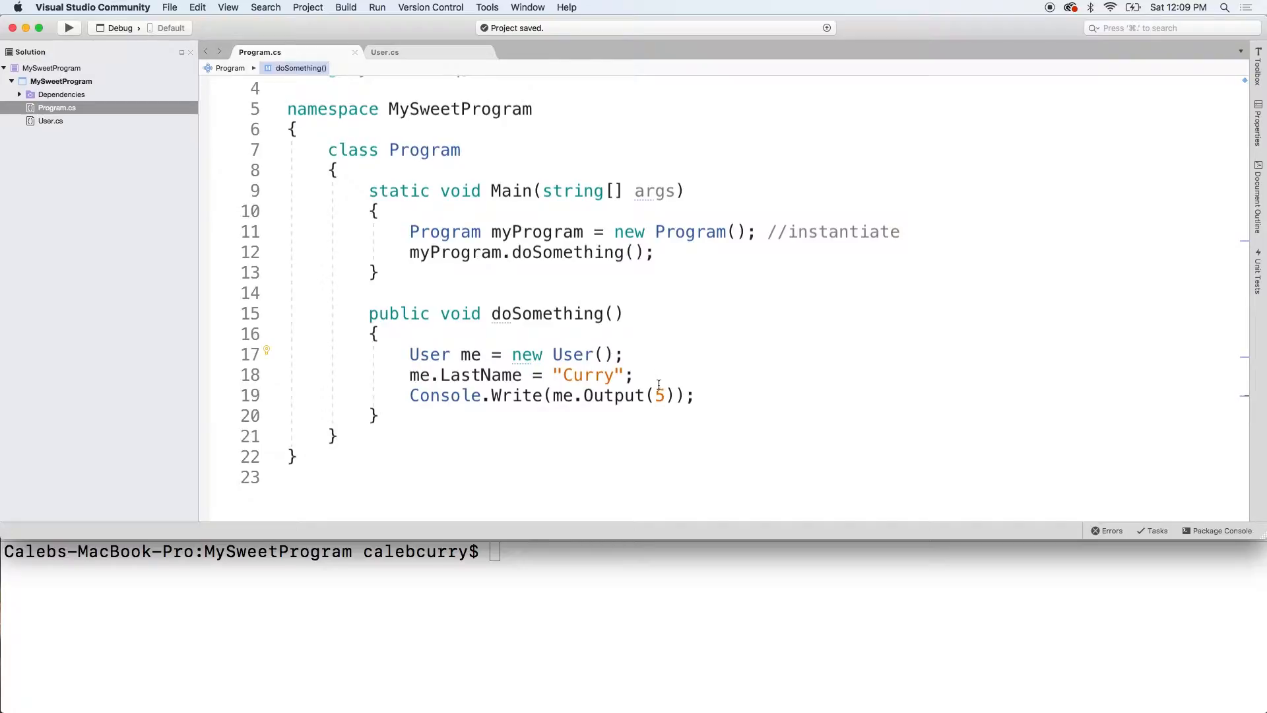
# - Change Console.Write(me.Output(5)) to Console.WriteLine(me.FirstName) and enter dotnet run in the terminal
pyautogui.press('Backspace')
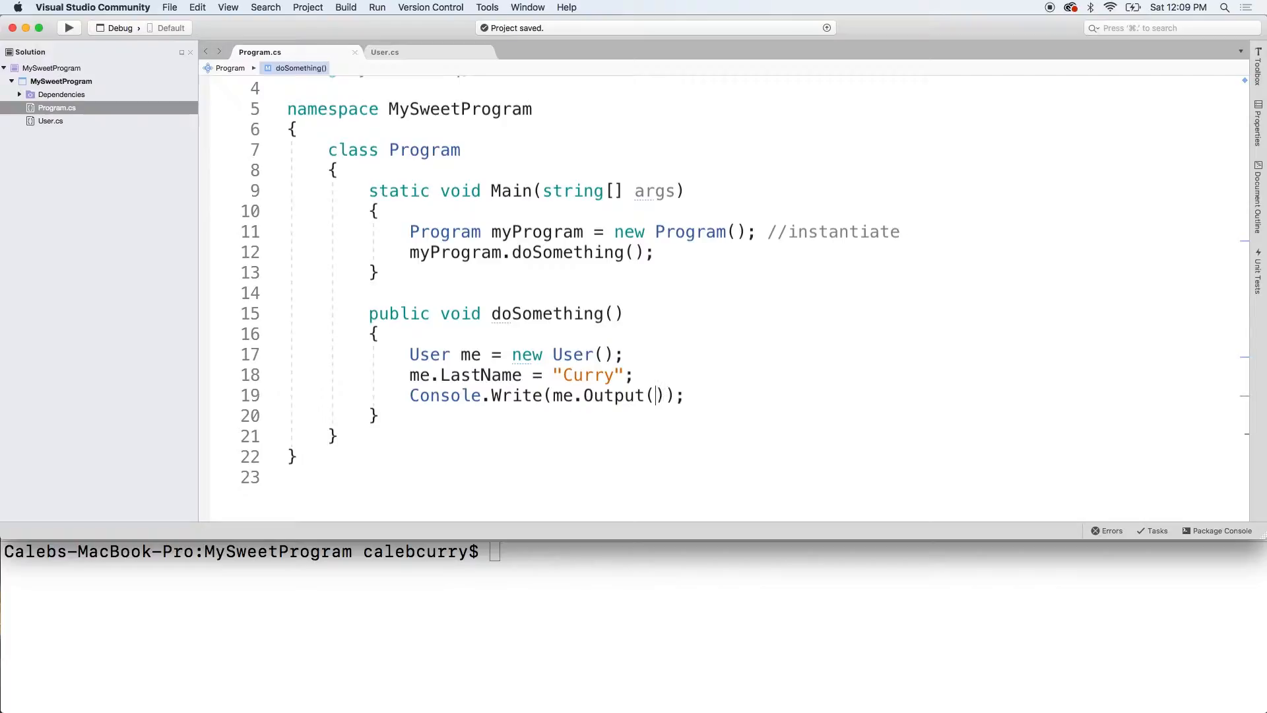
pyautogui.write('1')
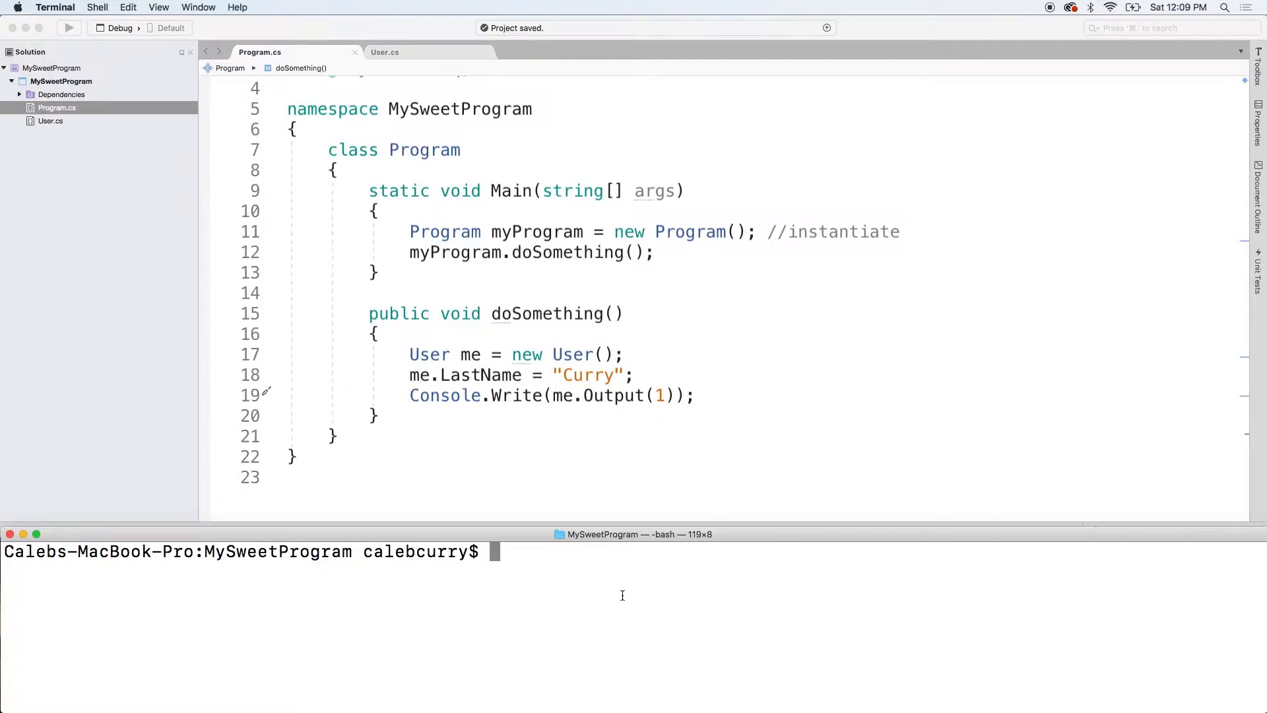
pyautogui.moveTo(475, 390)
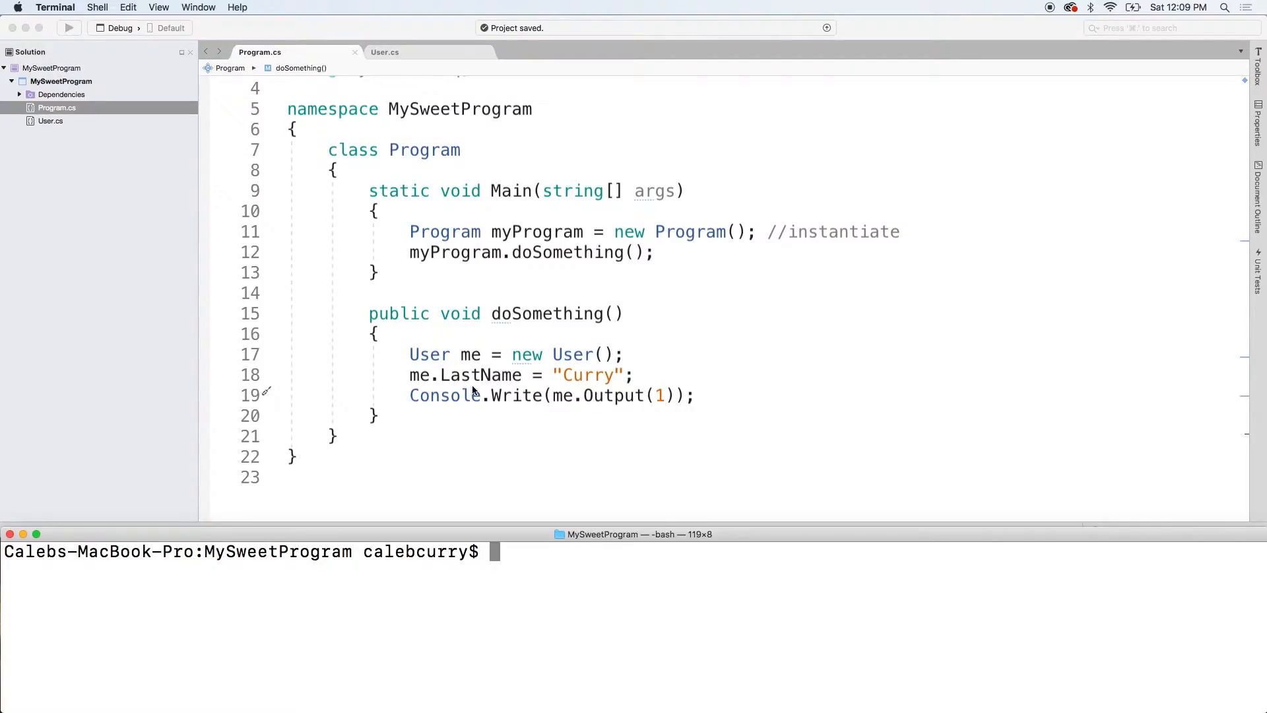
pyautogui.moveTo(523, 379)
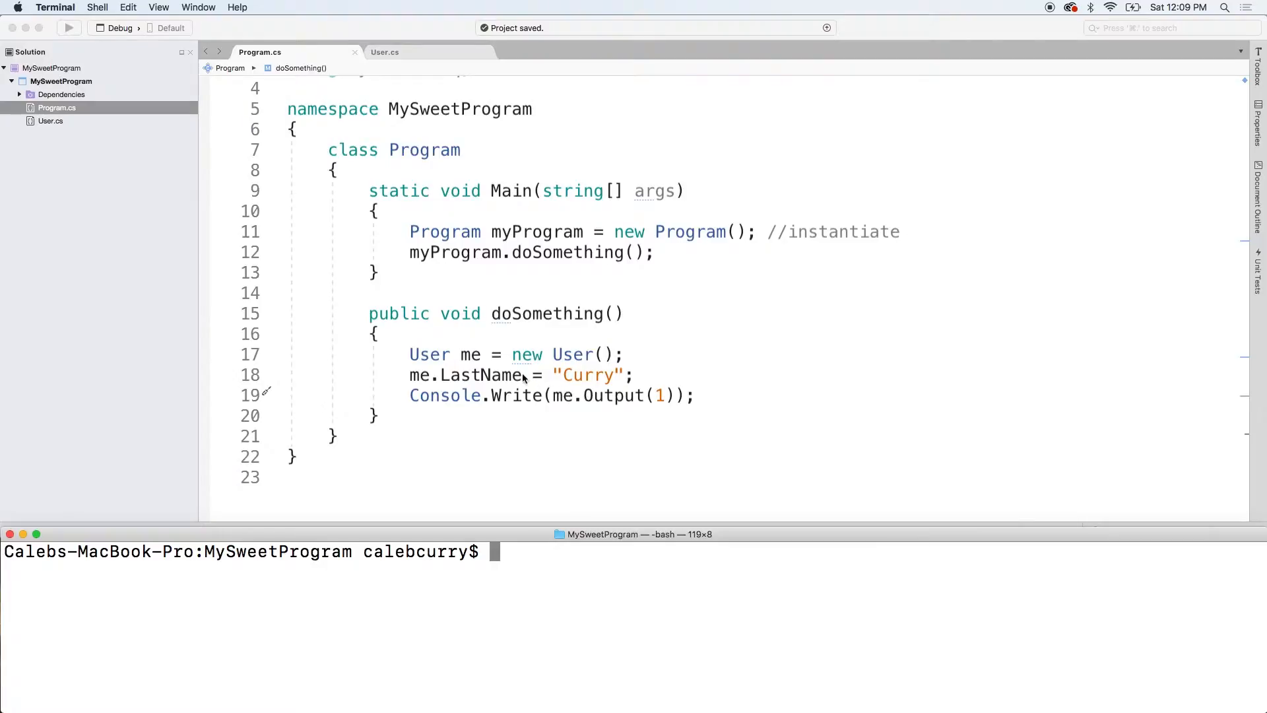
pyautogui.moveTo(694, 406)
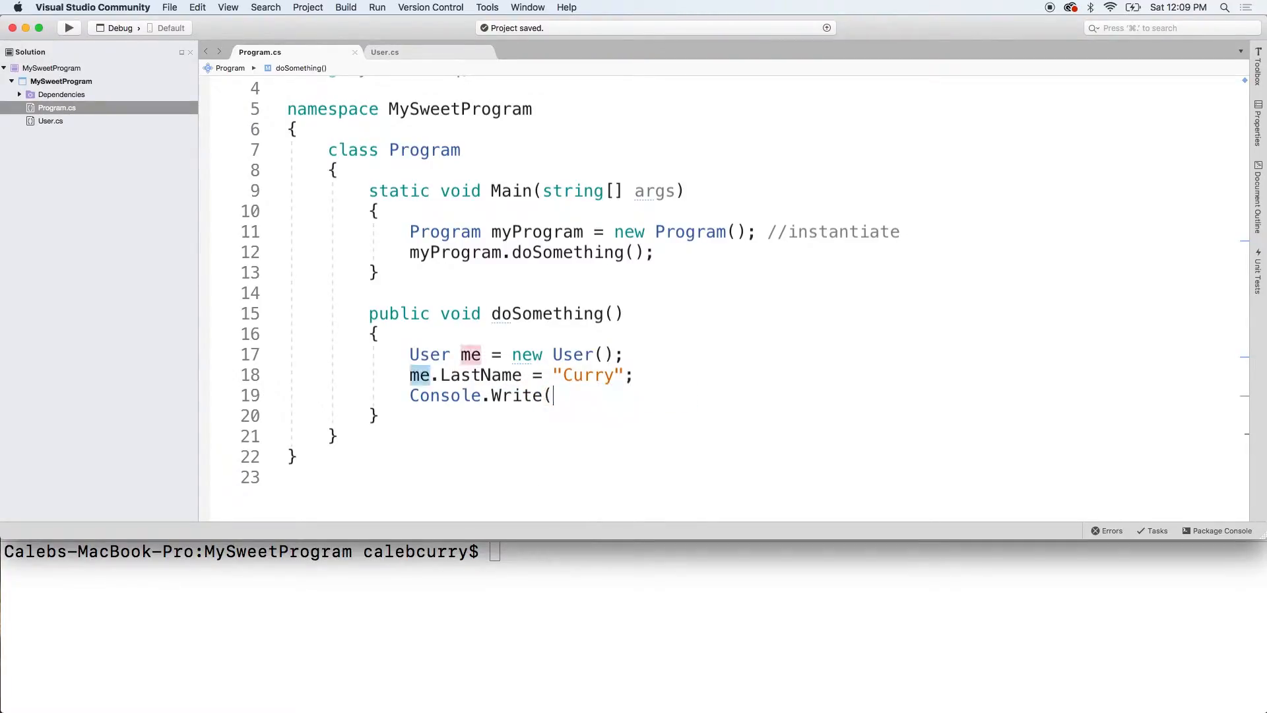
pyautogui.write('Line()')
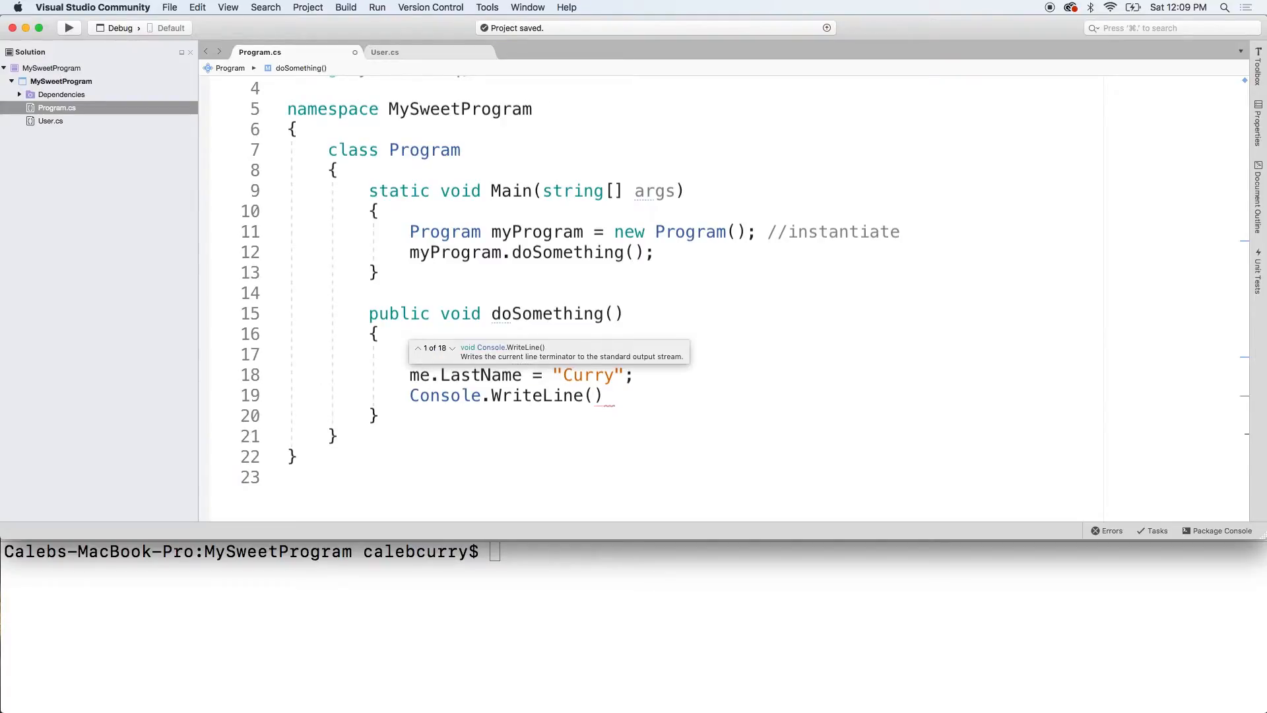
pyautogui.write('me.FirstName')
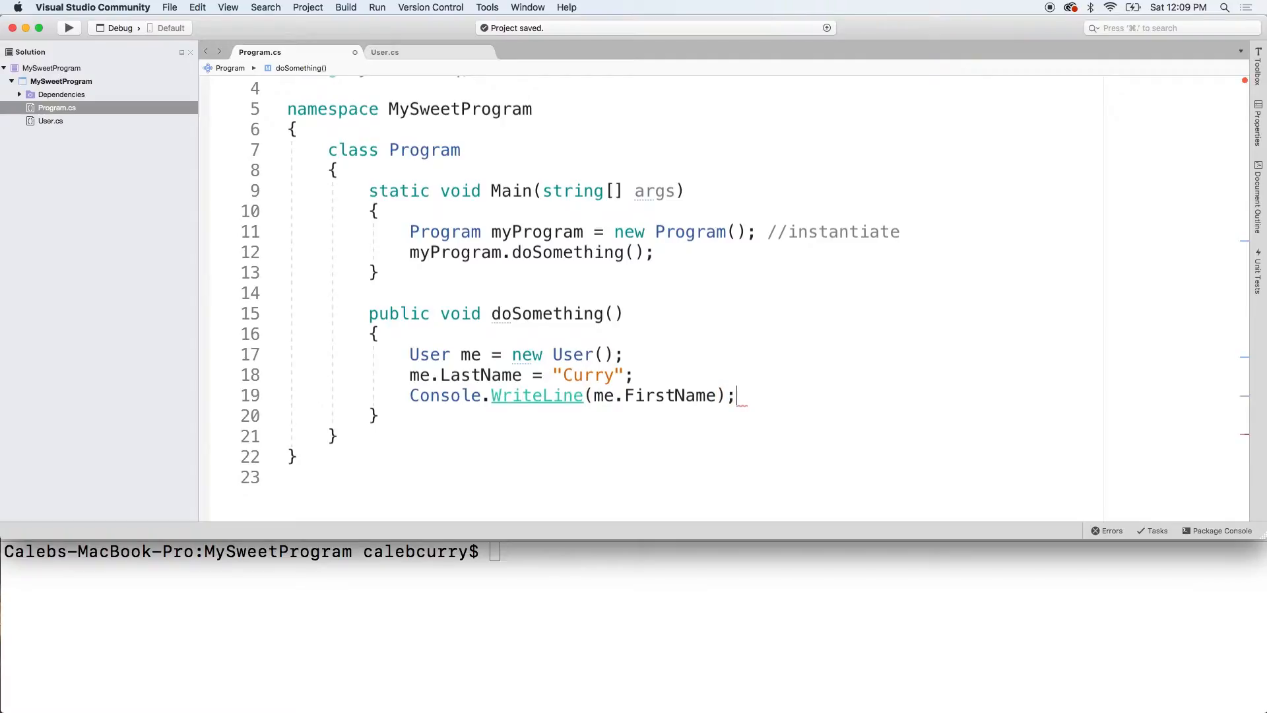
pyautogui.write('dotnet run')
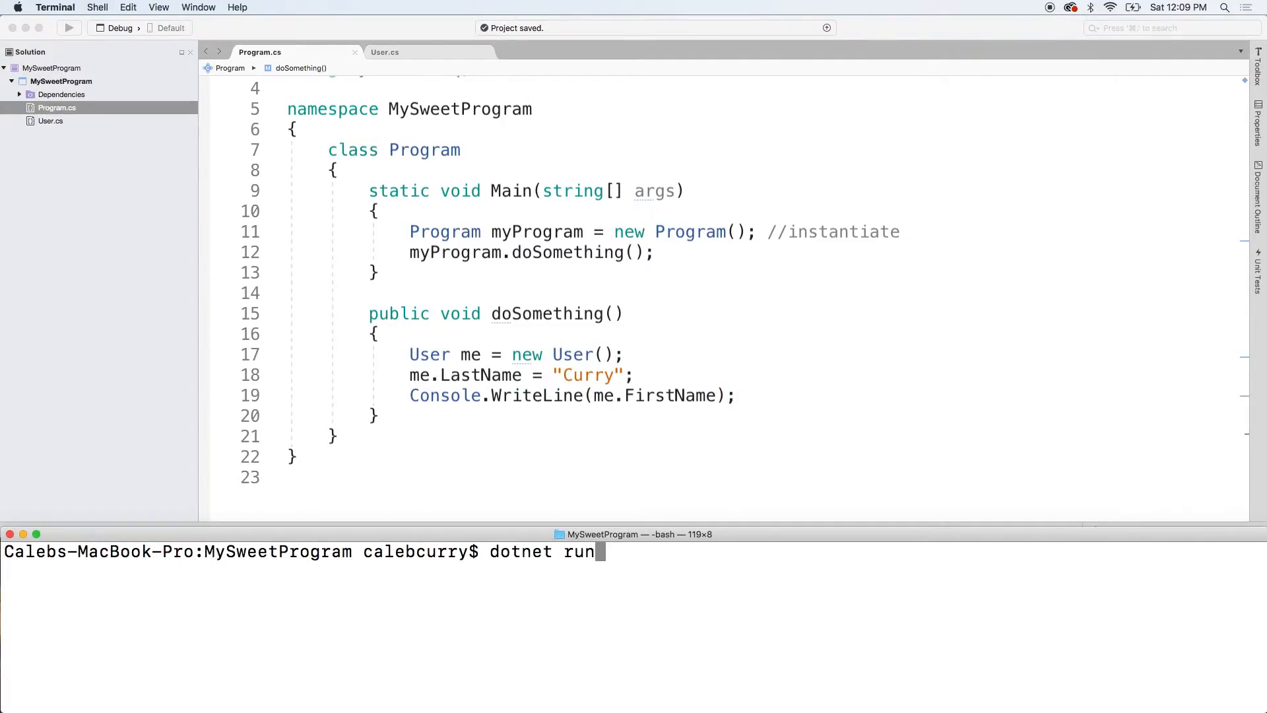
# - Run the program and highlight the printed 'caleb' output
pyautogui.press('Return')
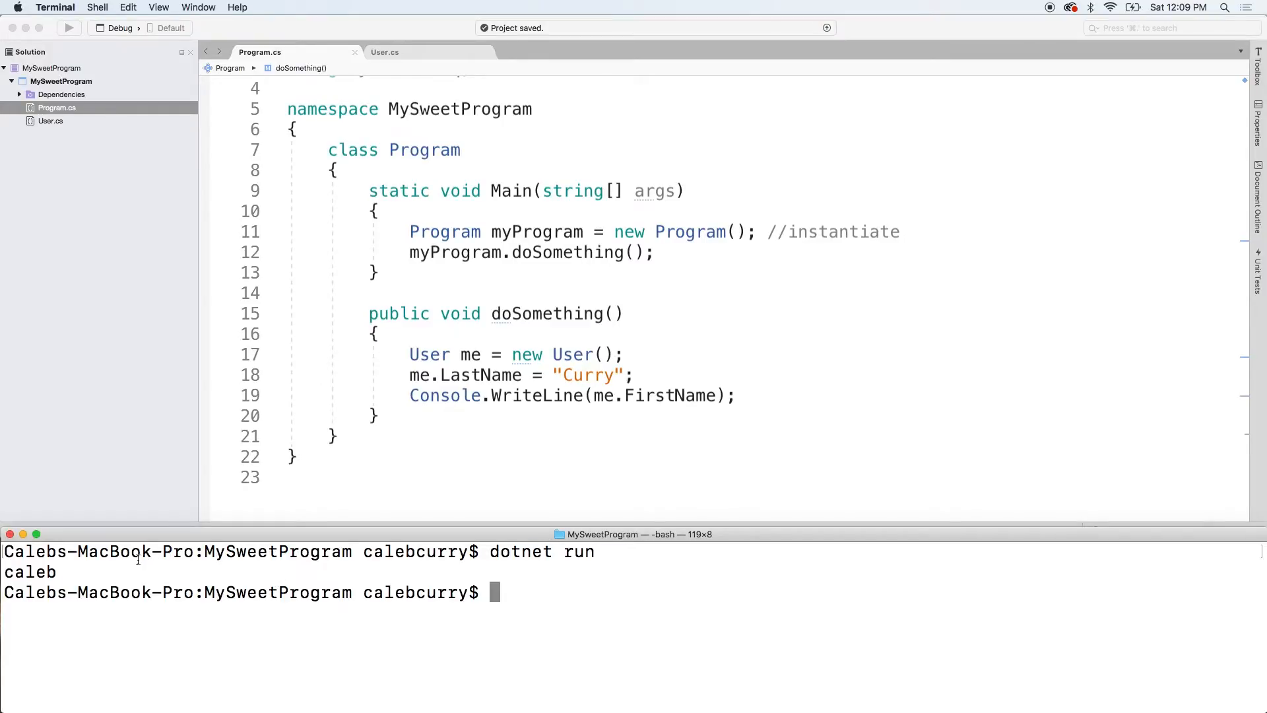
pyautogui.doubleClick(30, 572)
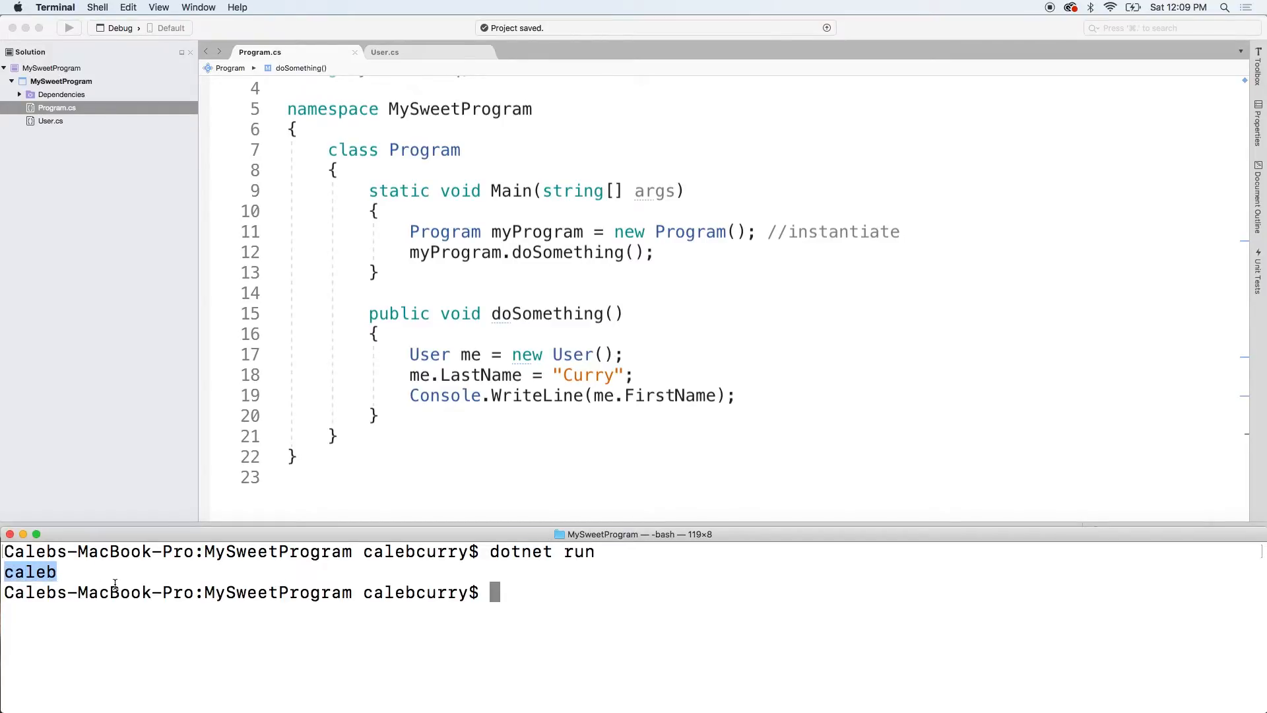